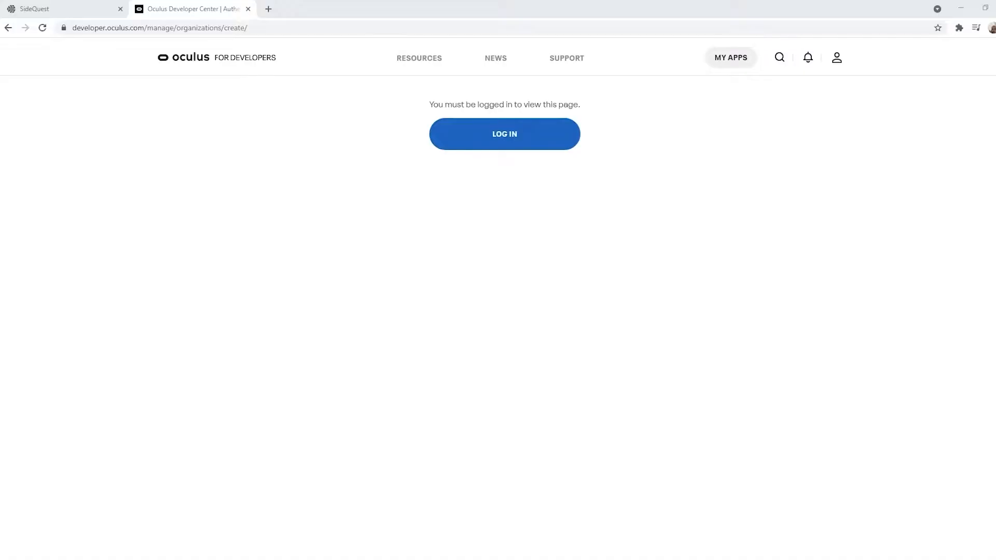
Sign in with the existing account and register organization 'Sidequest', acknowledging the developer terms.
left_click(504, 133)
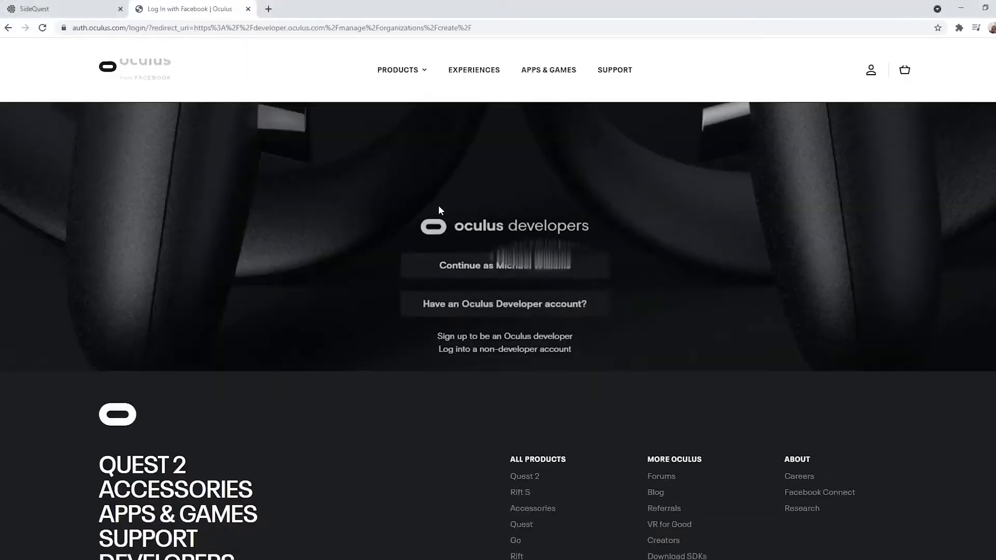
left_click(504, 265)
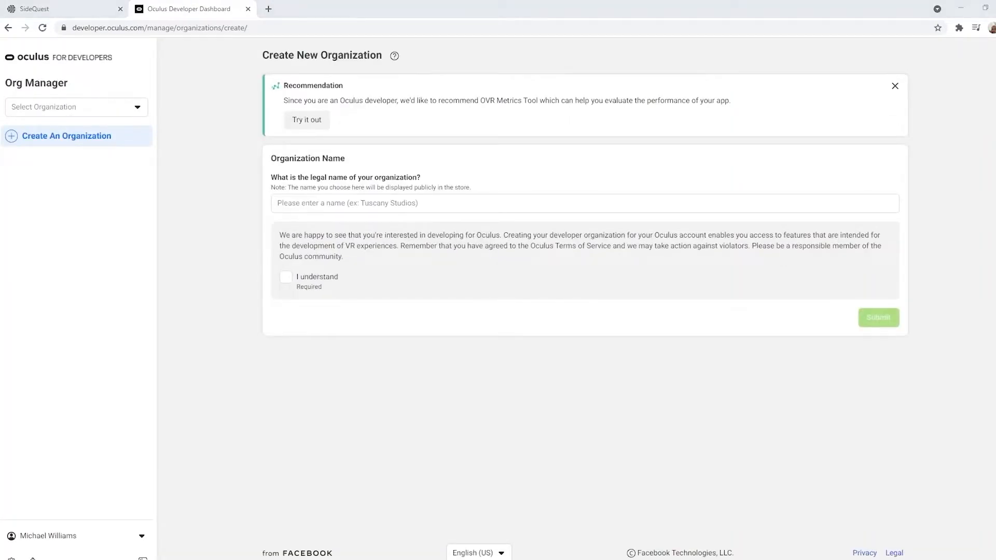
mouse_move(976, 181)
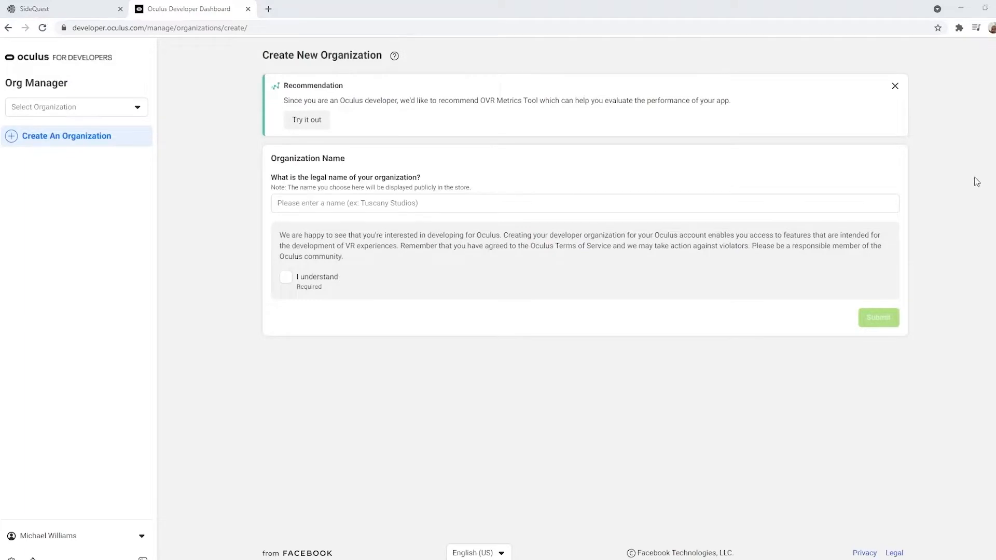
left_click(584, 203)
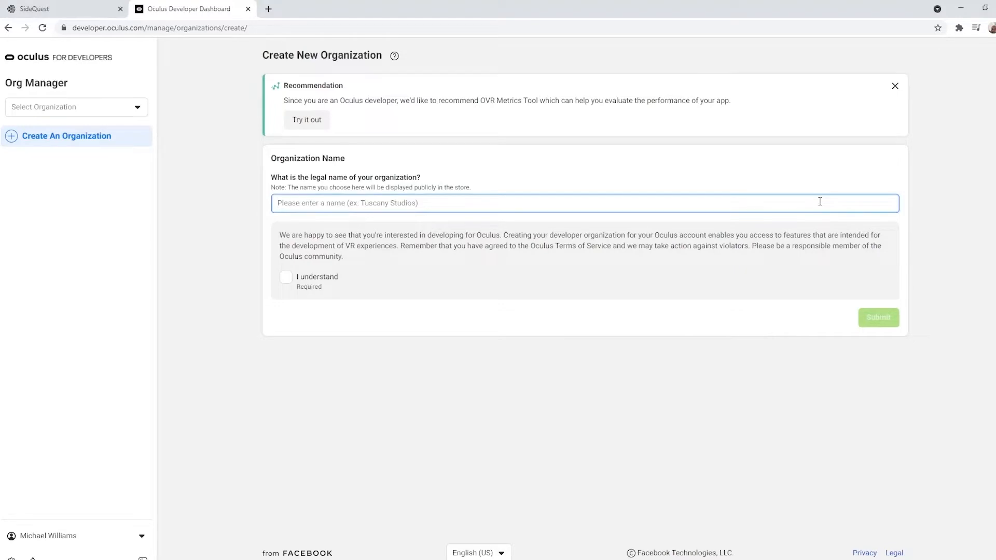
type("Sidequest")
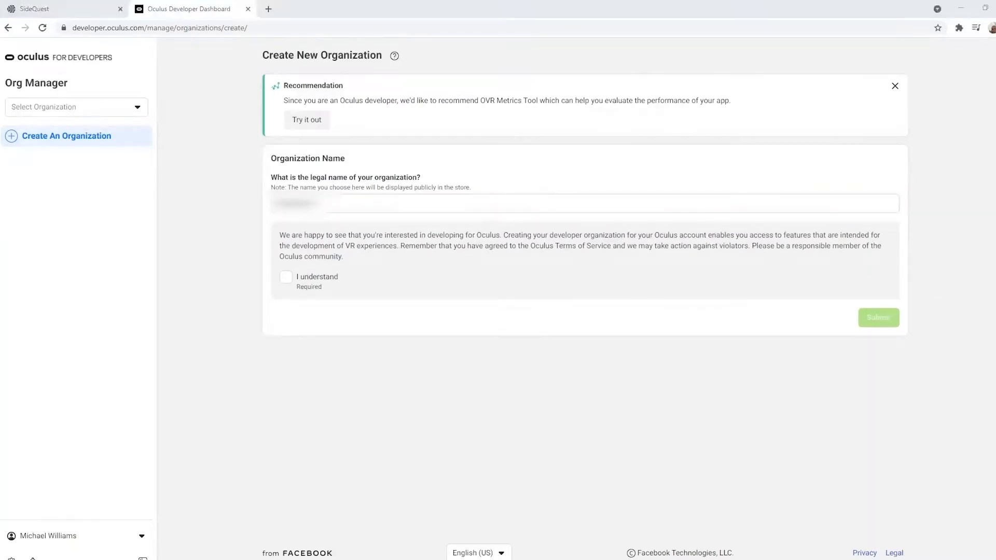
mouse_move(517, 393)
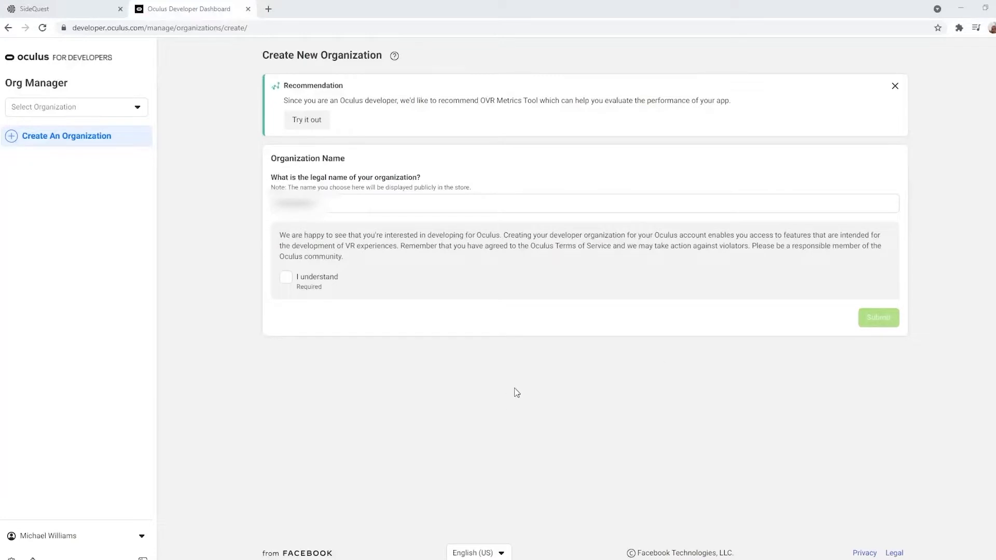
left_click(286, 277)
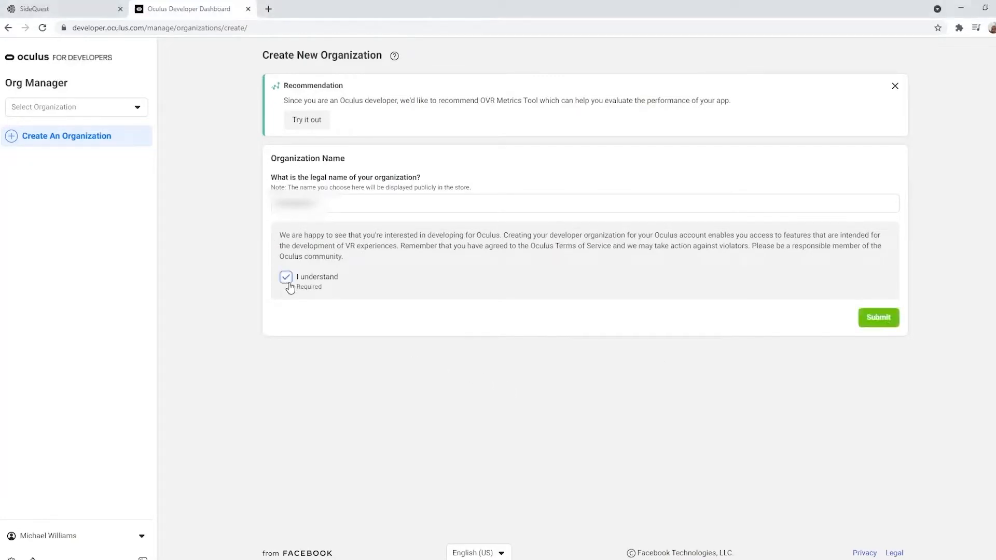
left_click(878, 317)
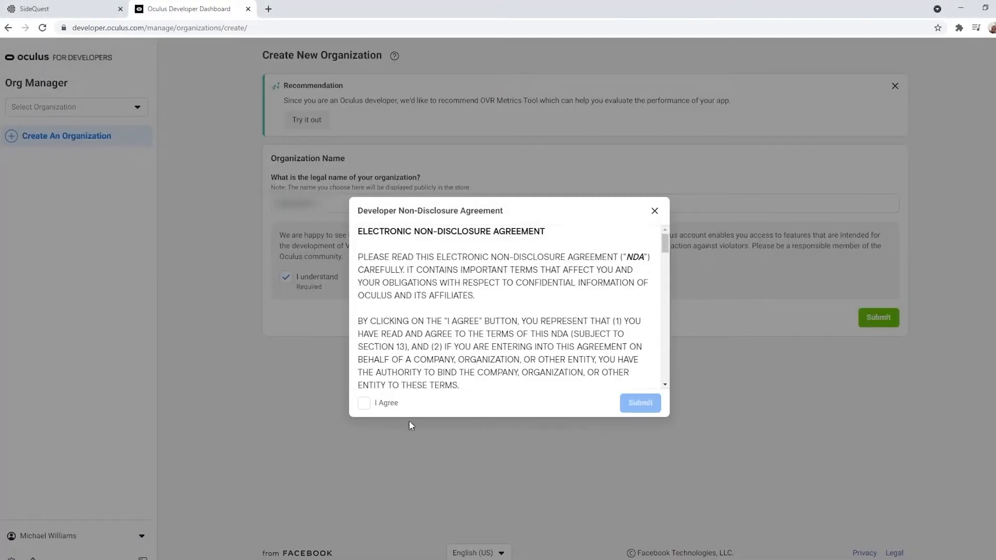
left_click(364, 403)
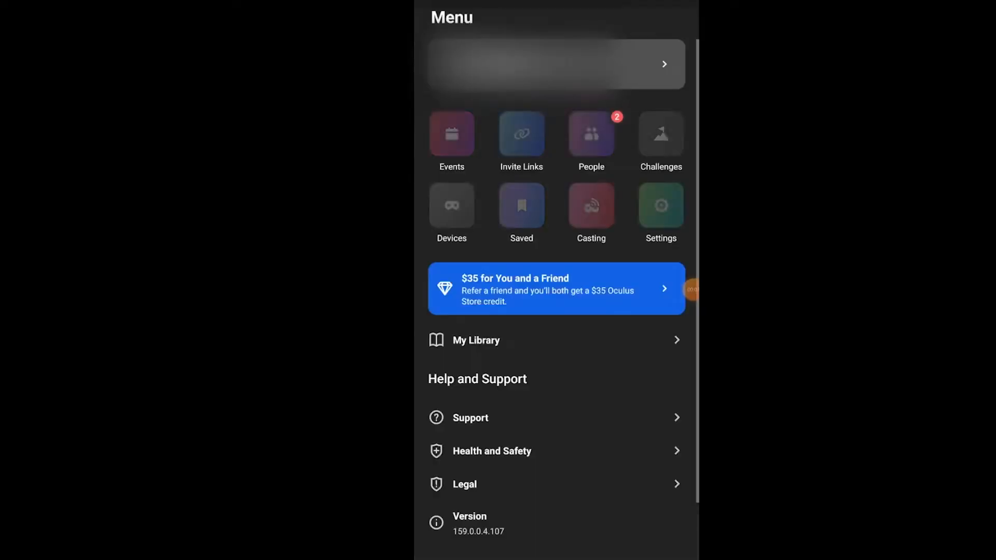
Open the My Quest 2 device page and its Developer Mode setting.
left_click(451, 204)
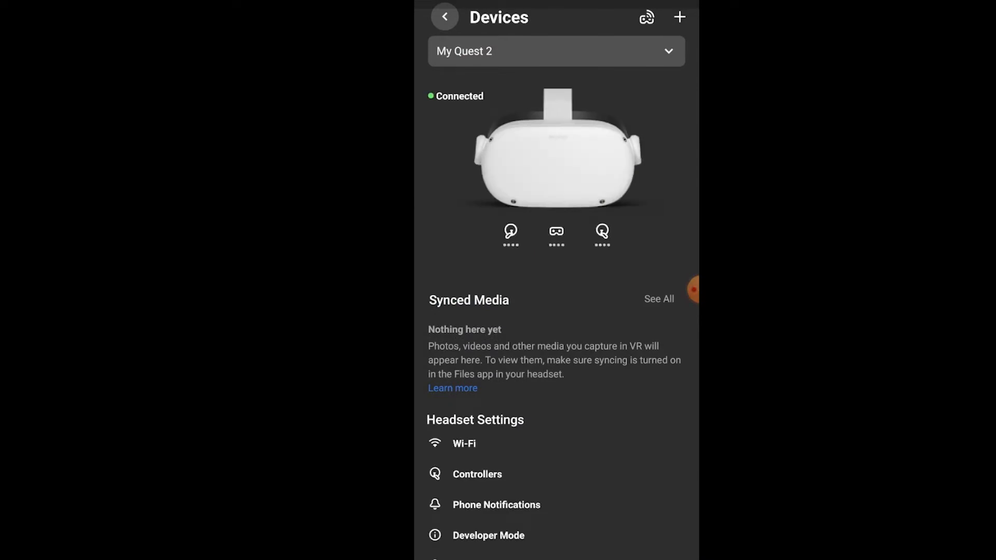
left_click(489, 535)
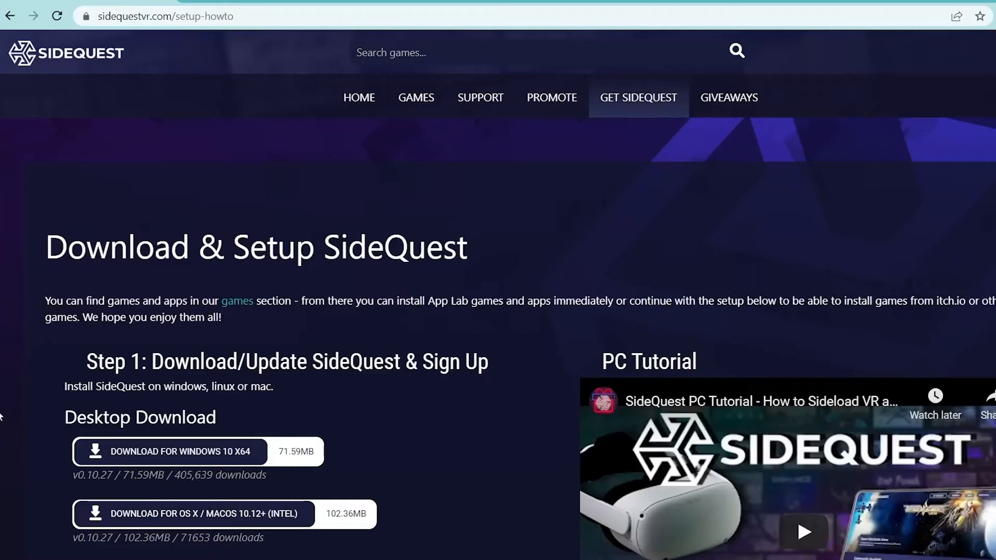
Download the SideQuest installer for Windows 10 x64 from the Get SideQuest page.
scroll("down", 3)
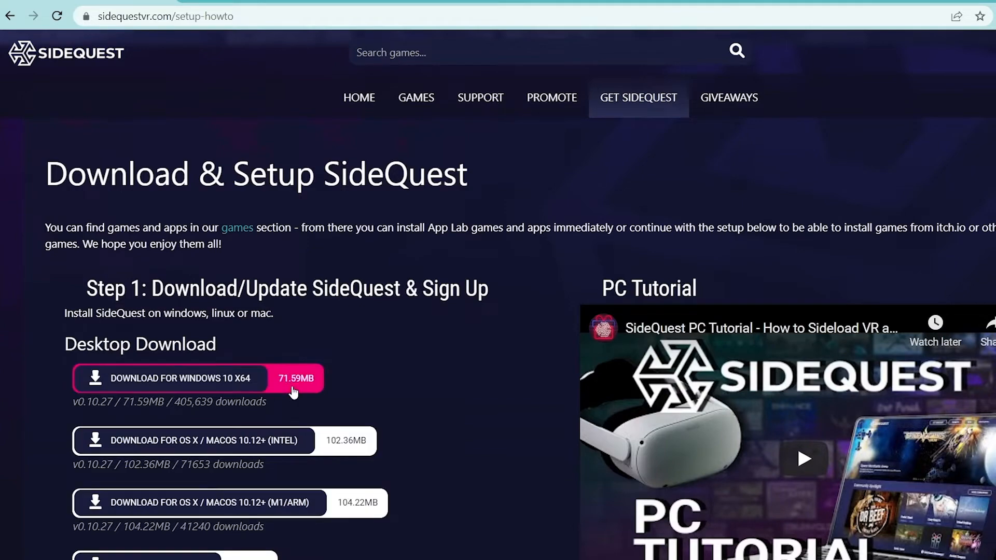
left_click(170, 379)
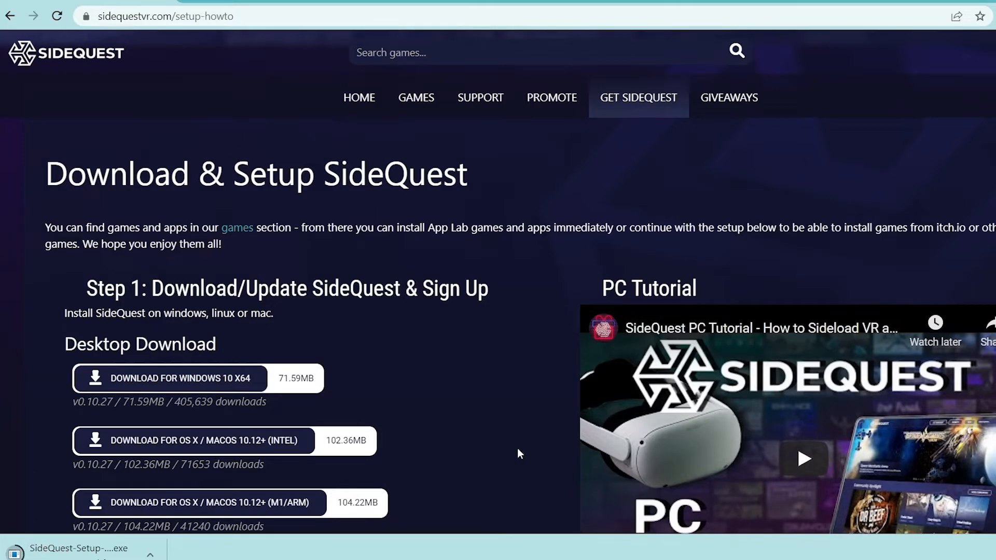
mouse_move(515, 458)
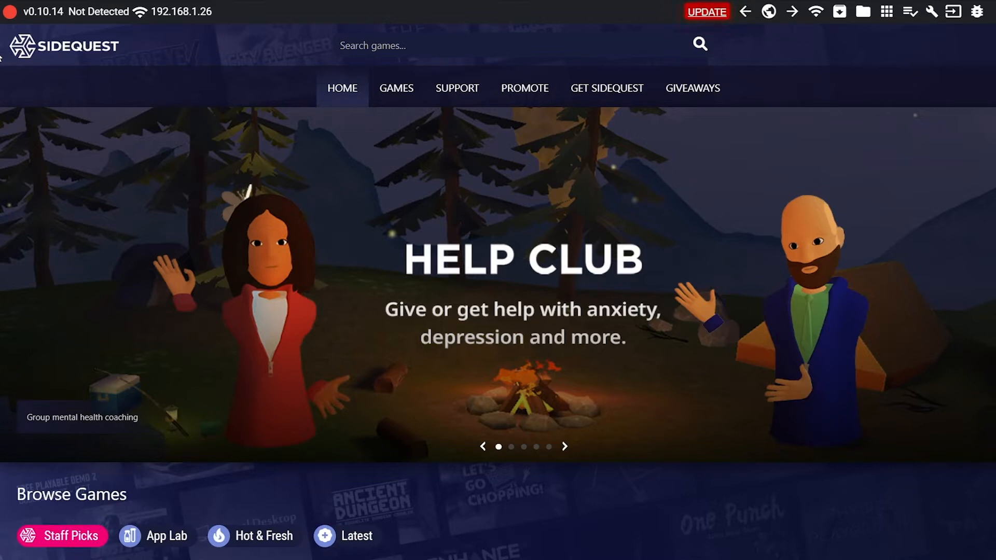
left_click(564, 446)
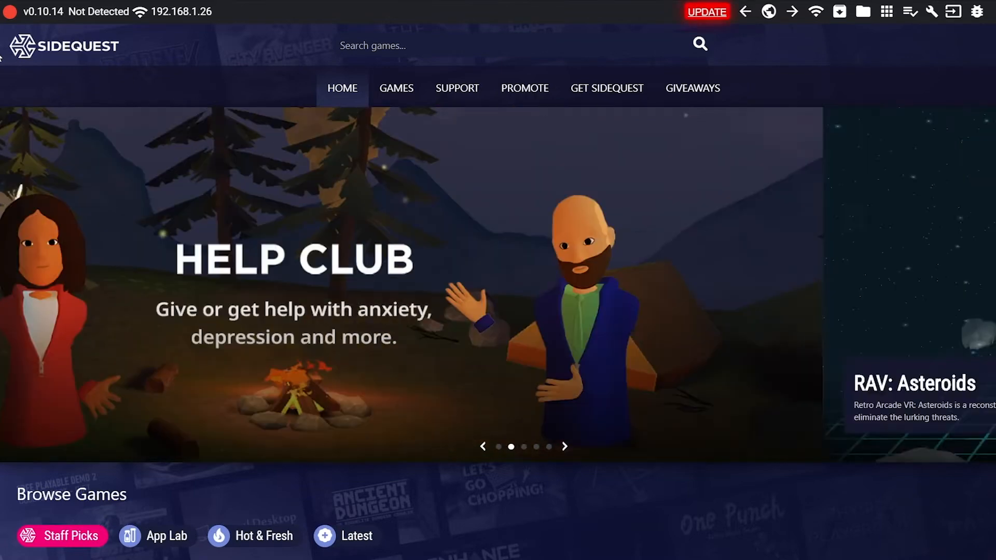
left_click(564, 446)
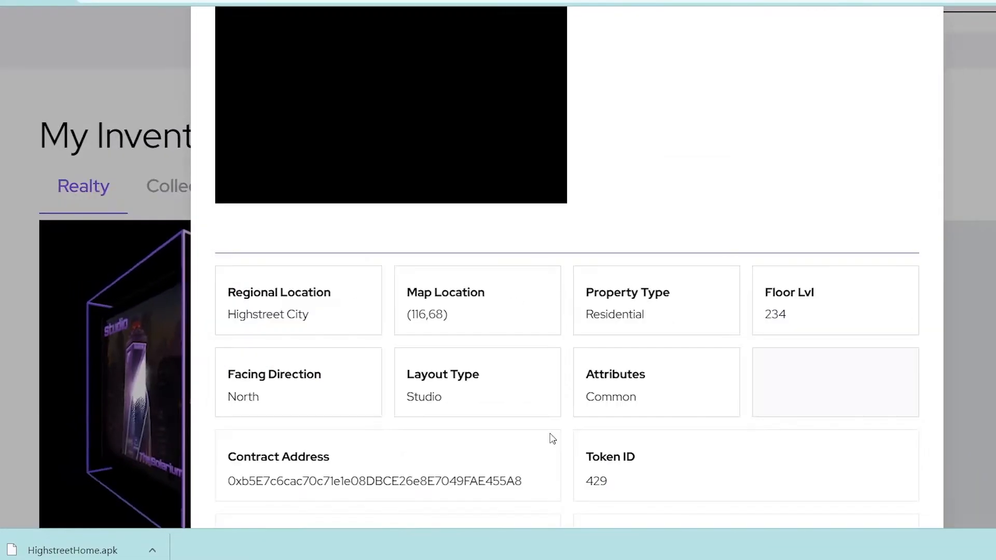
Download the HighstreetHome APK from the home's Launch VR dialog and show it in its folder.
scroll("down", 3)
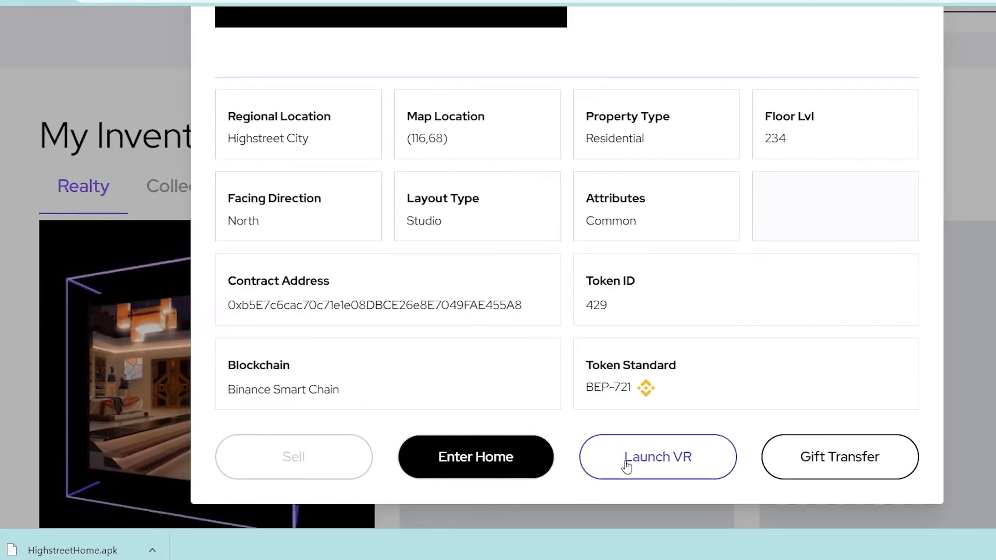
left_click(656, 456)
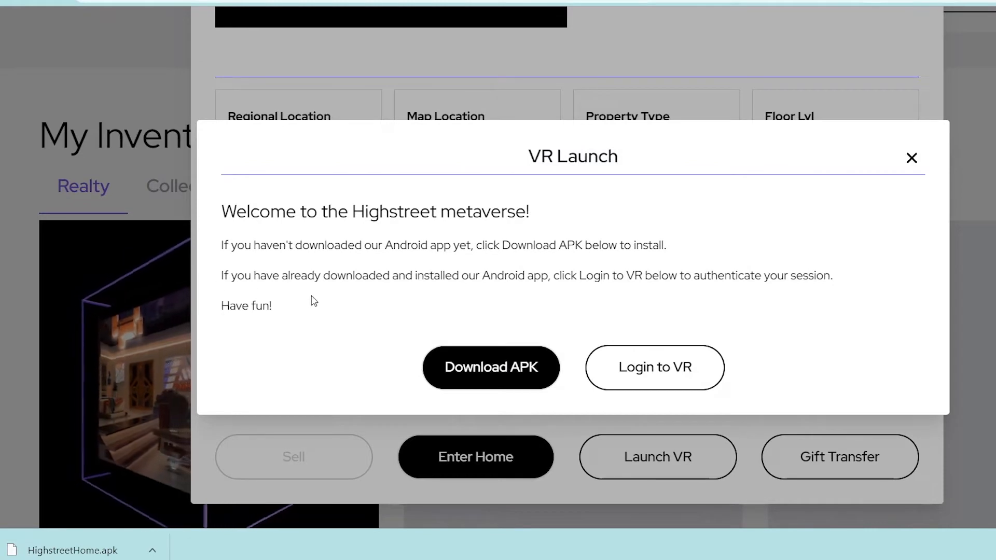
left_click(490, 368)
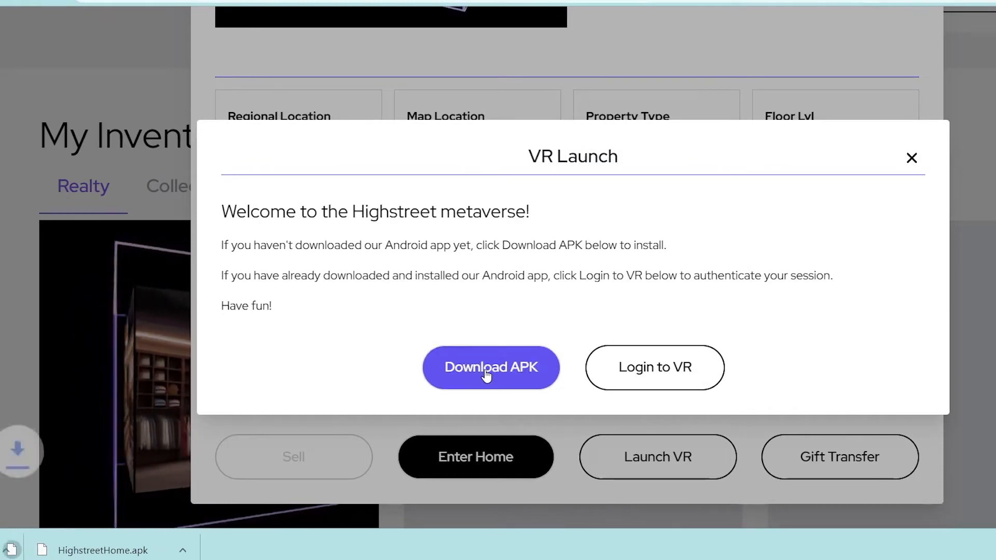
left_click(490, 368)
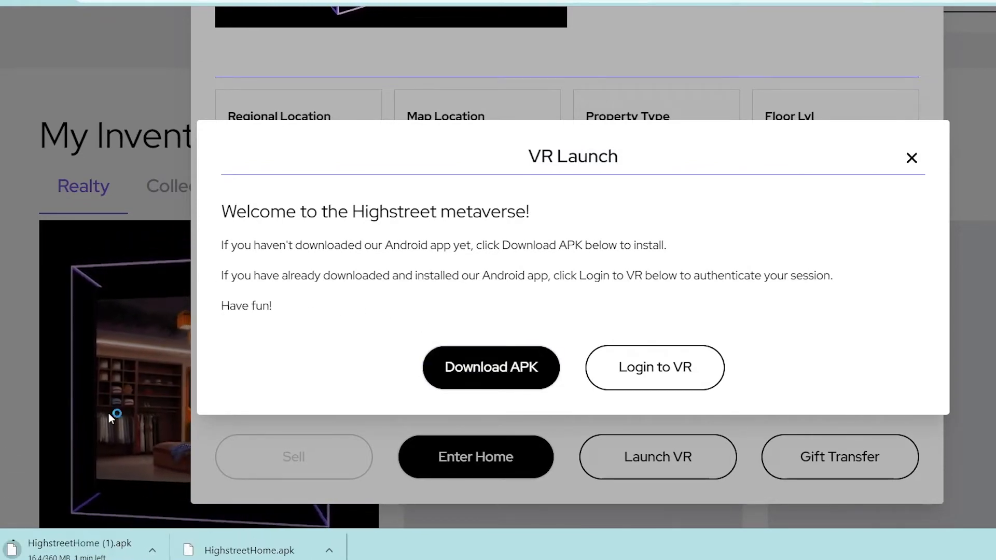
left_click(151, 550)
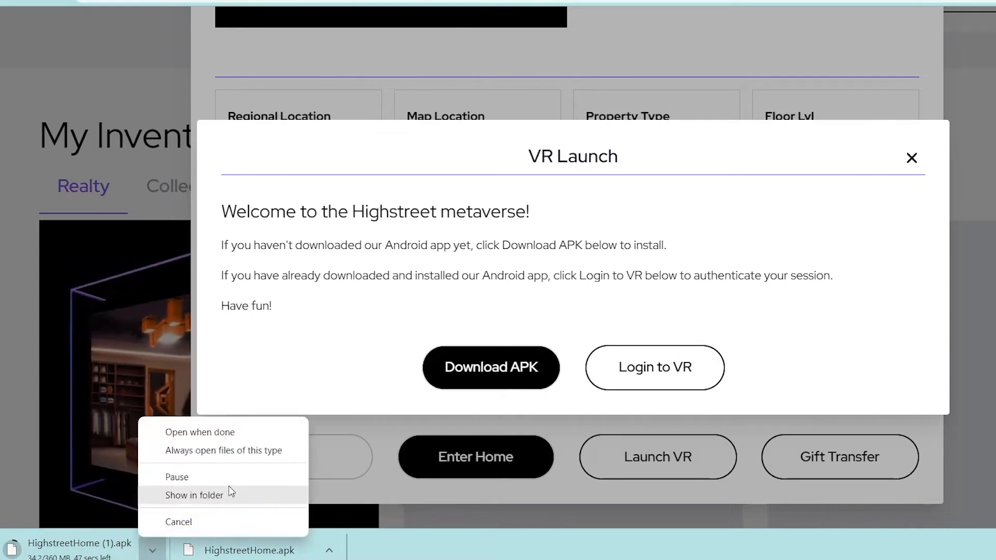
left_click(179, 522)
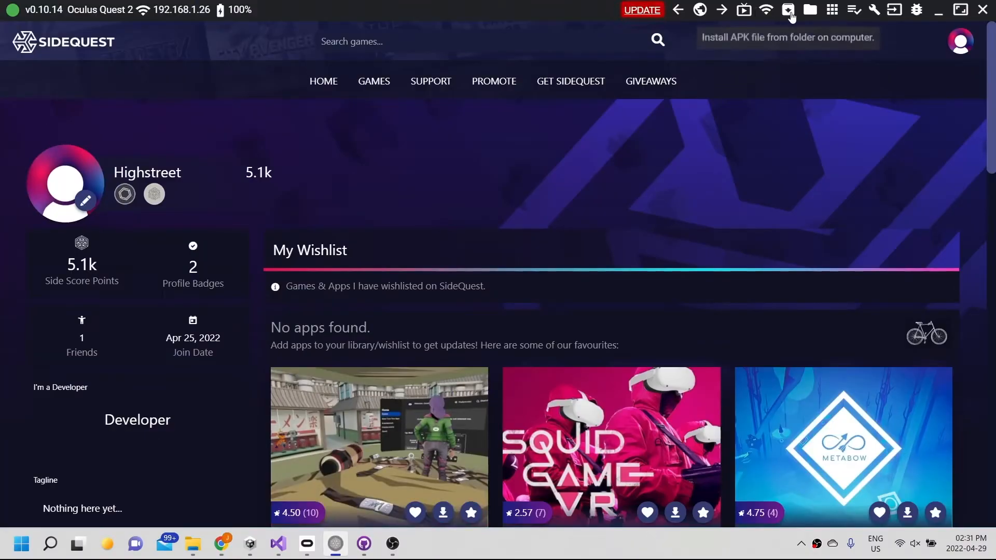
Install HighstreetHome.apk onto the Quest 2 from the computer's folder.
left_click(809, 9)
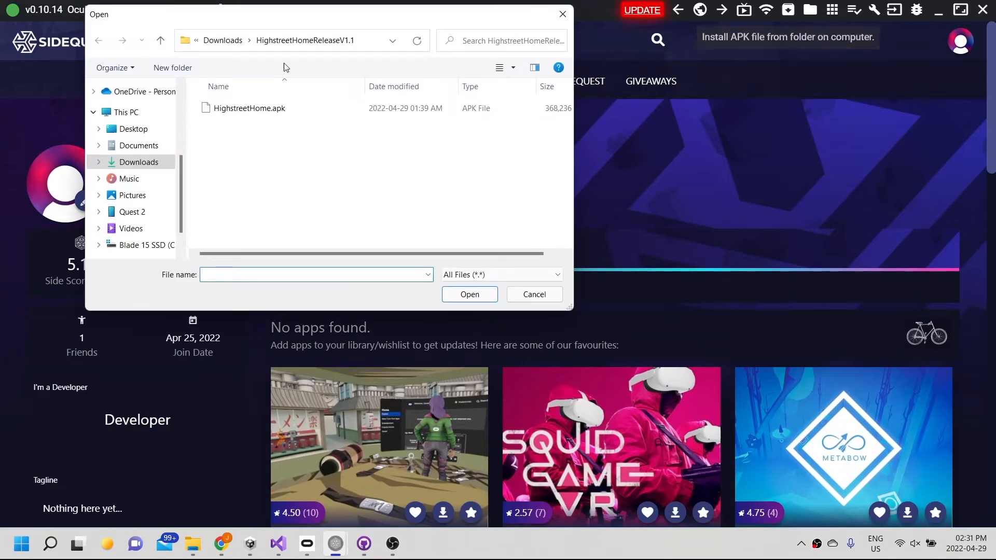
left_click(248, 108)
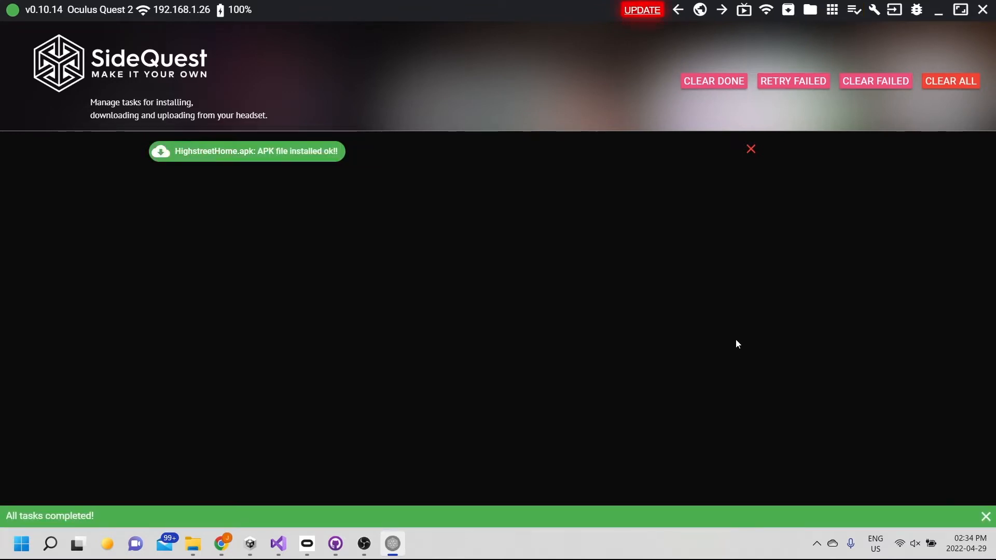
mouse_move(735, 326)
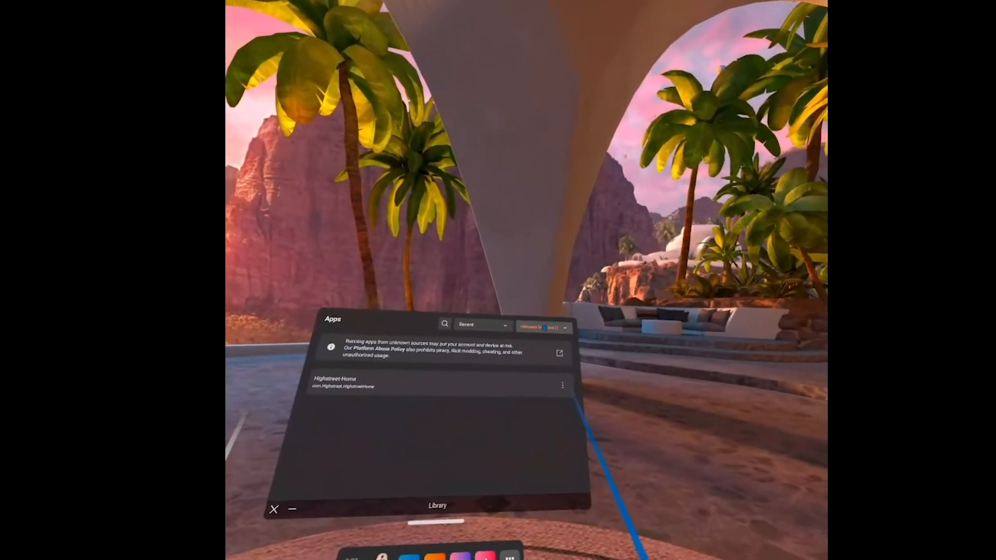
Filter the headset Library to Unknown Sources to find Highstreet Home.
left_click(543, 326)
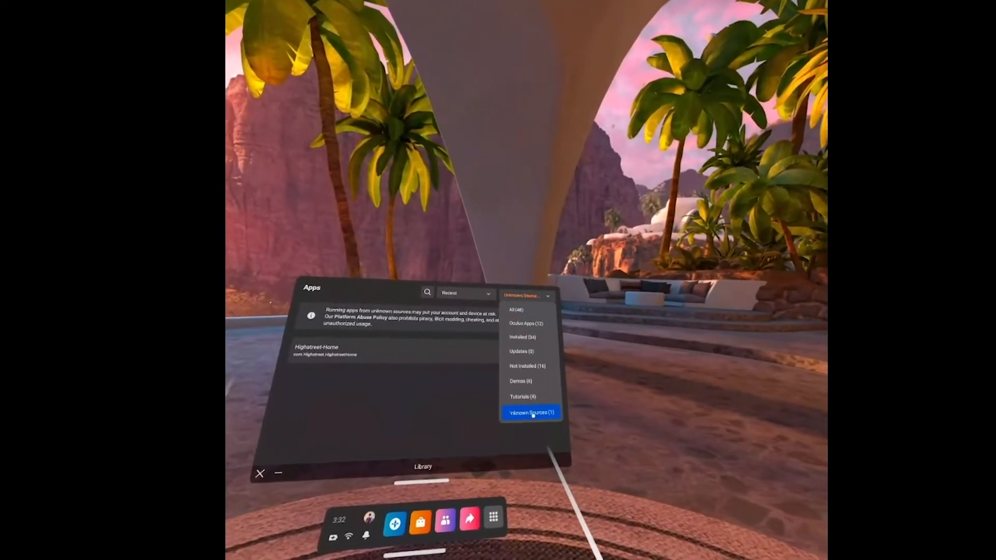
left_click(531, 413)
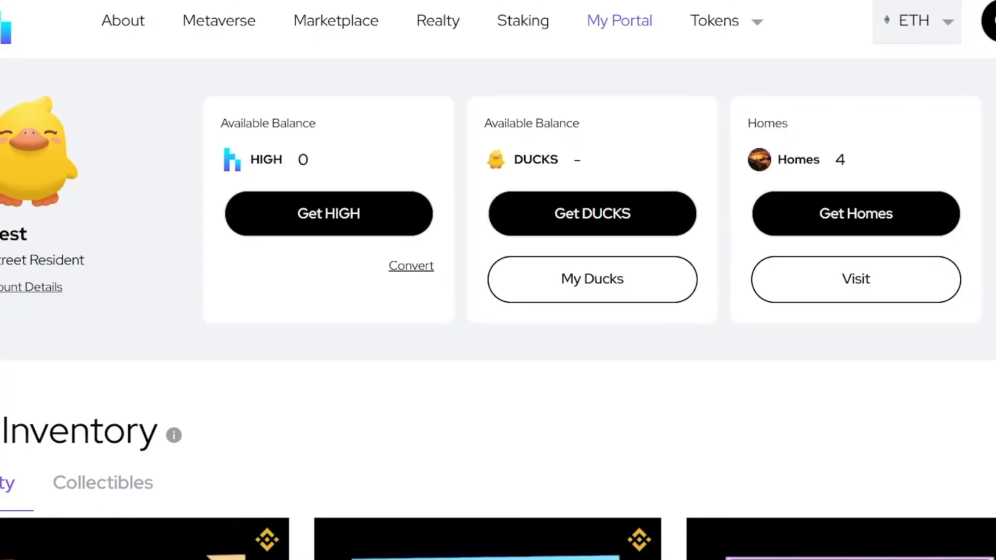
mouse_move(792, 493)
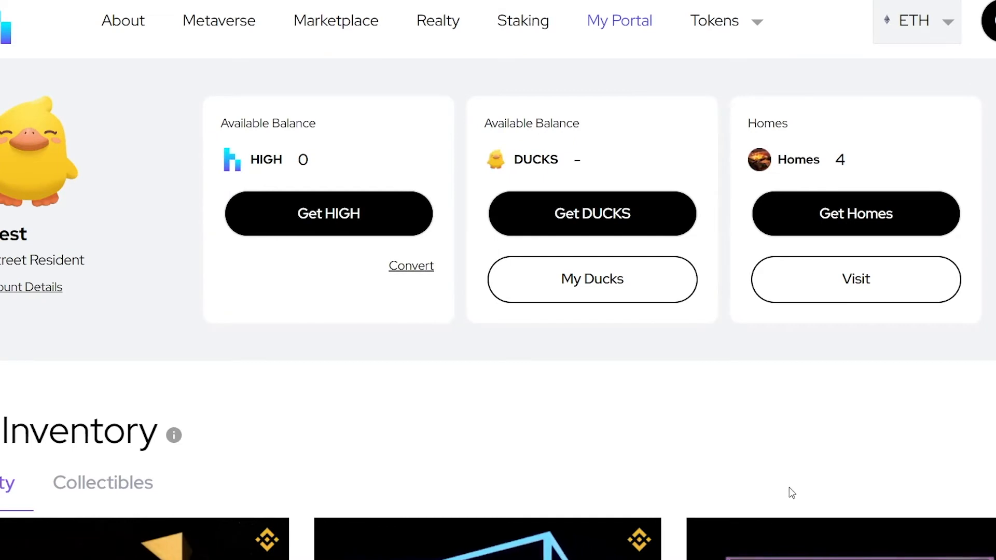
mouse_move(850, 325)
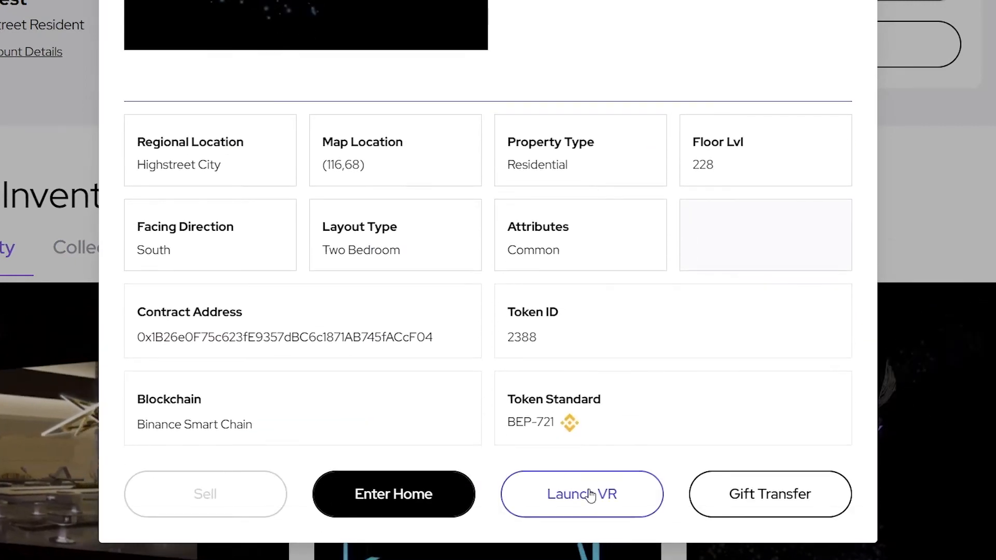
Launch VR for a Realty inventory home to reach the Connect Device page.
left_click(580, 493)
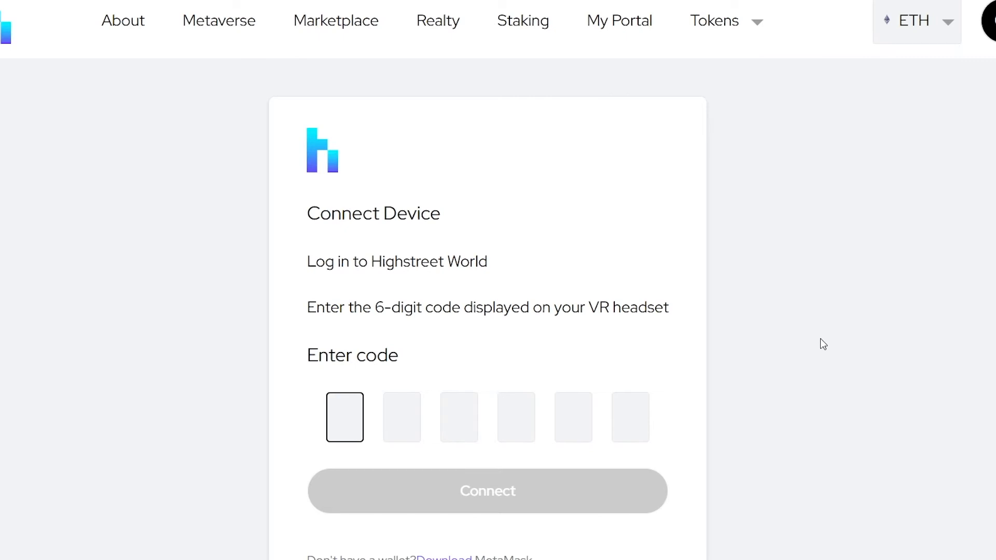
Enter the headset's 6-digit code, connect the device, and return to My Portal.
type("aae0")
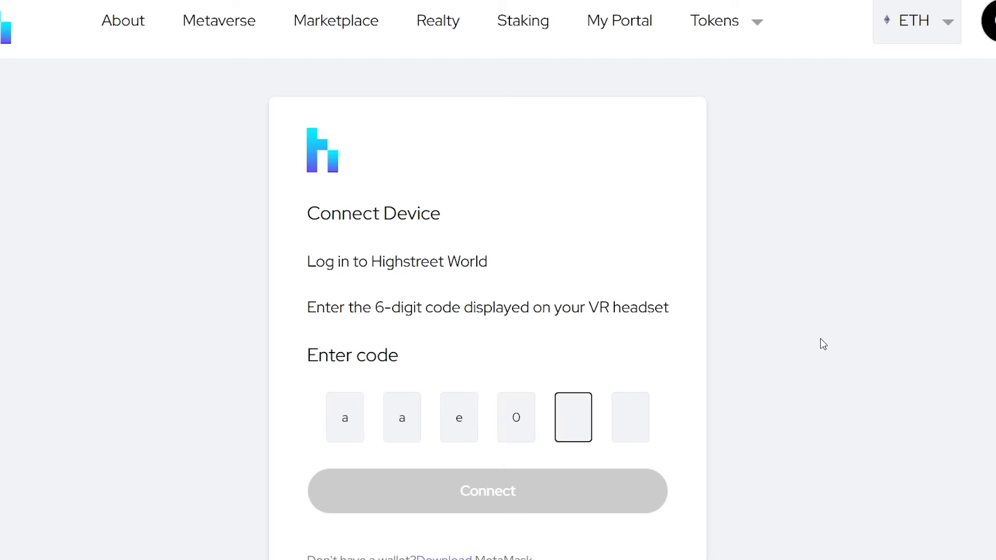
type("3")
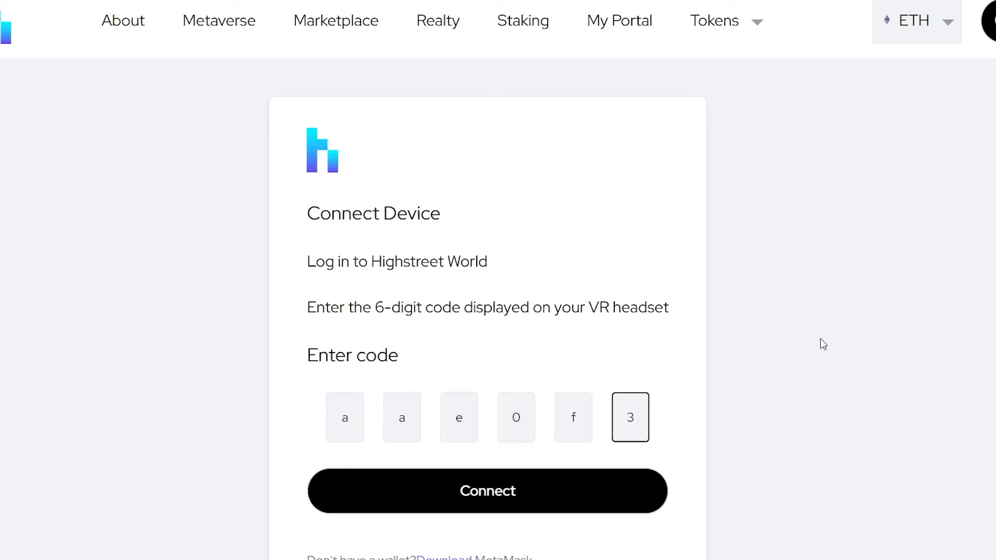
type("e")
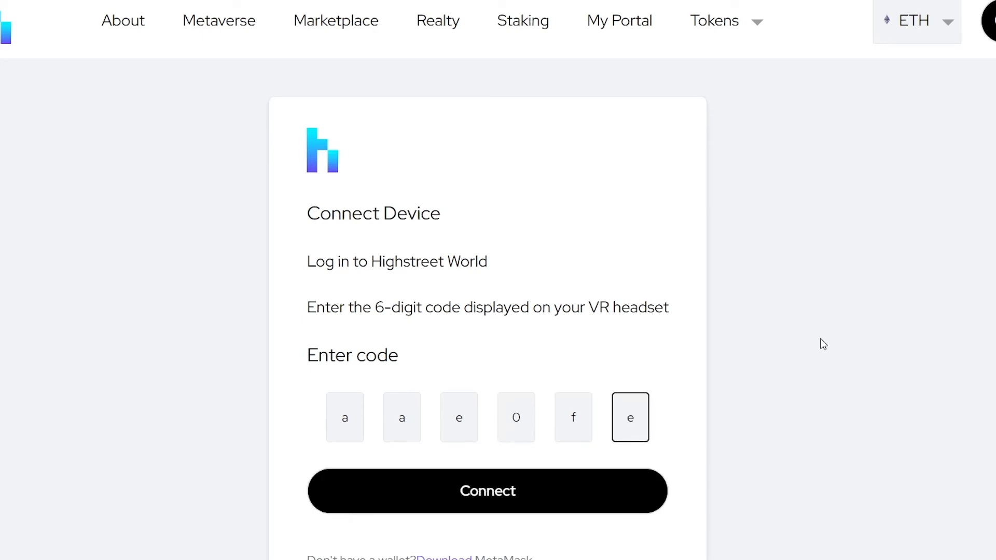
mouse_move(591, 512)
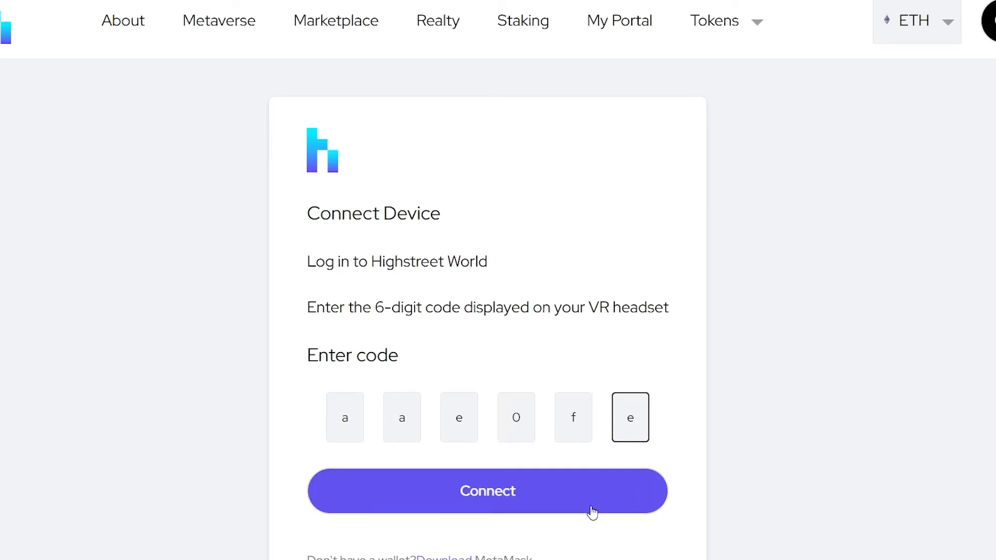
left_click(487, 490)
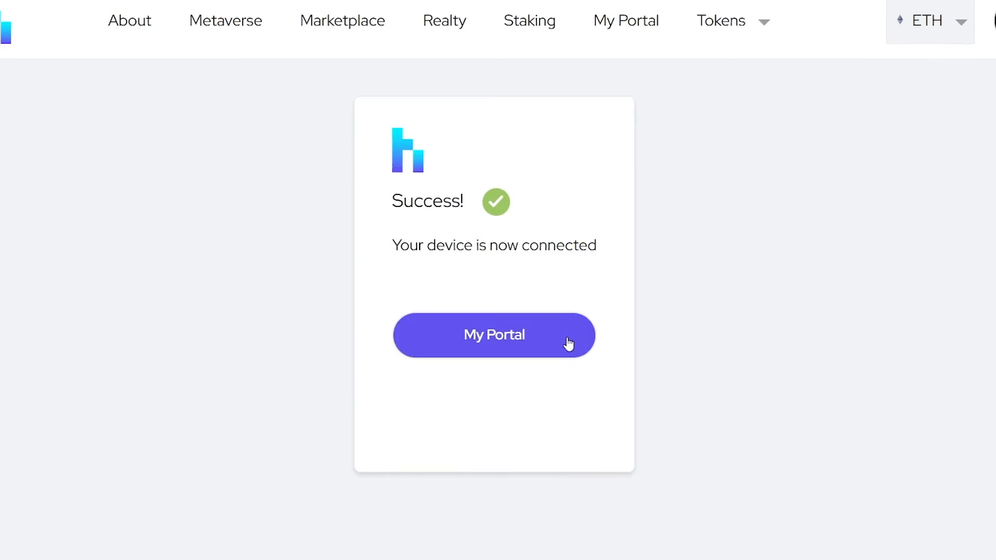
left_click(493, 335)
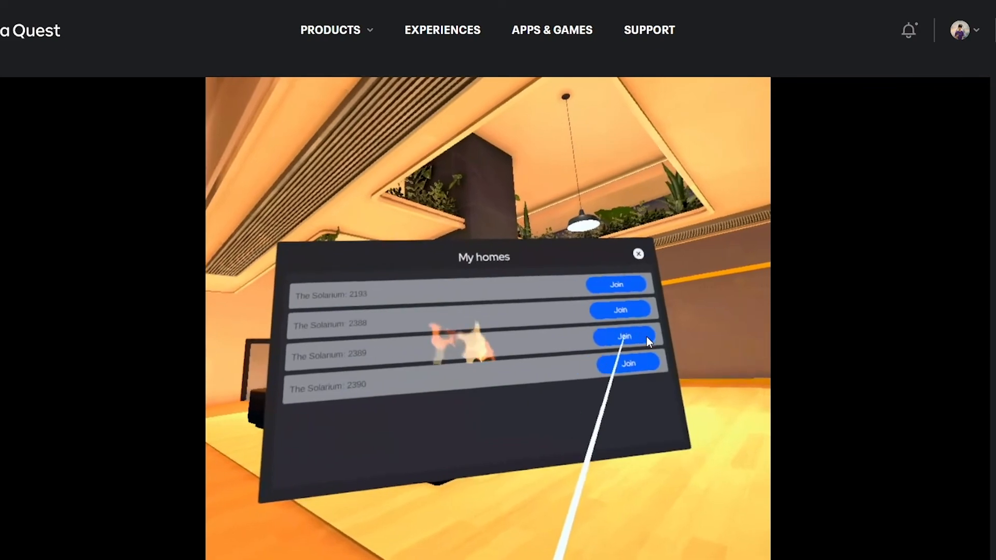
Join a Solarium home from the My homes panel in Highstreet Home.
left_click(623, 336)
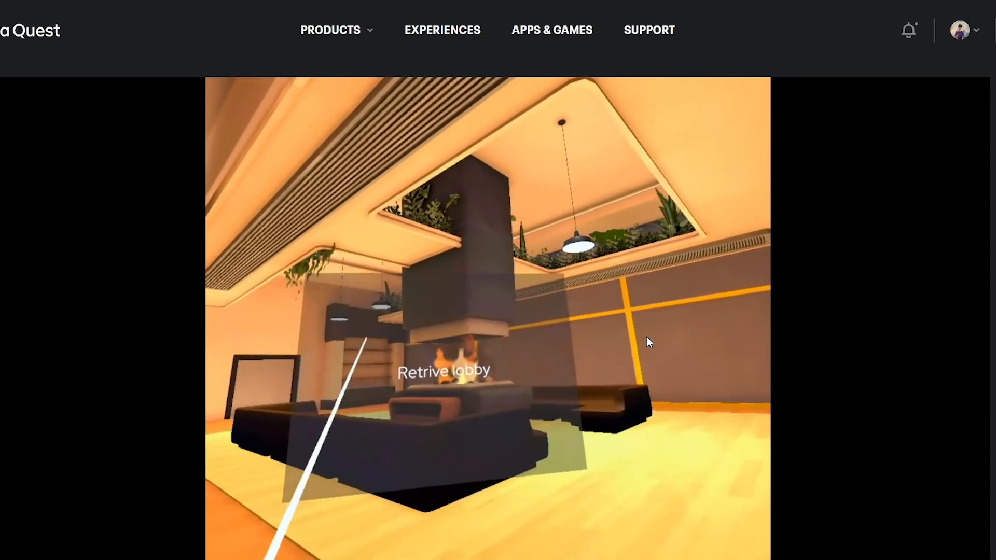